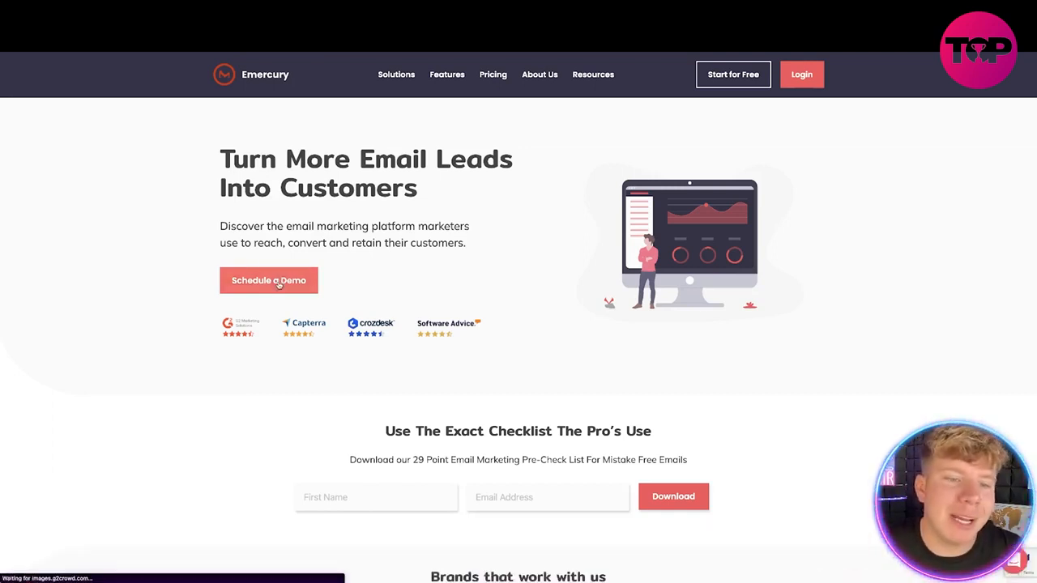
Visit the demo scheduling page and bring up the demo booking calendar
left_click(269, 281)
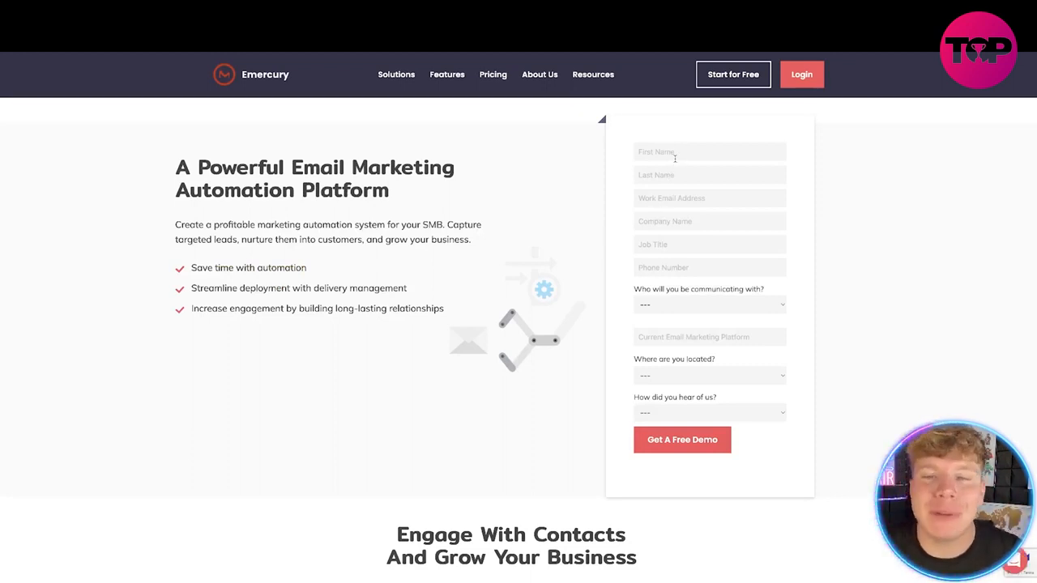
left_click(682, 441)
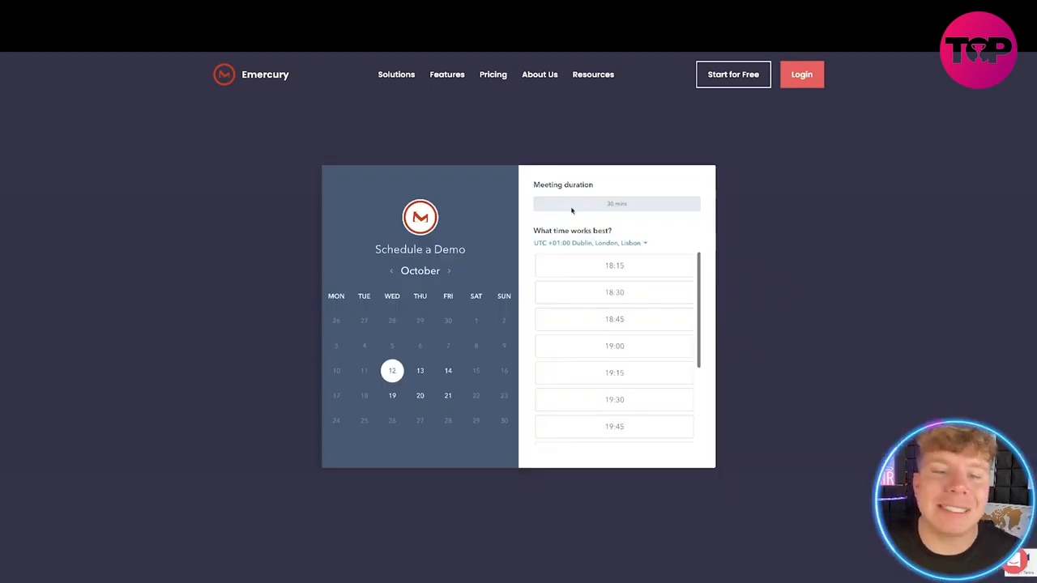
mouse_move(447, 372)
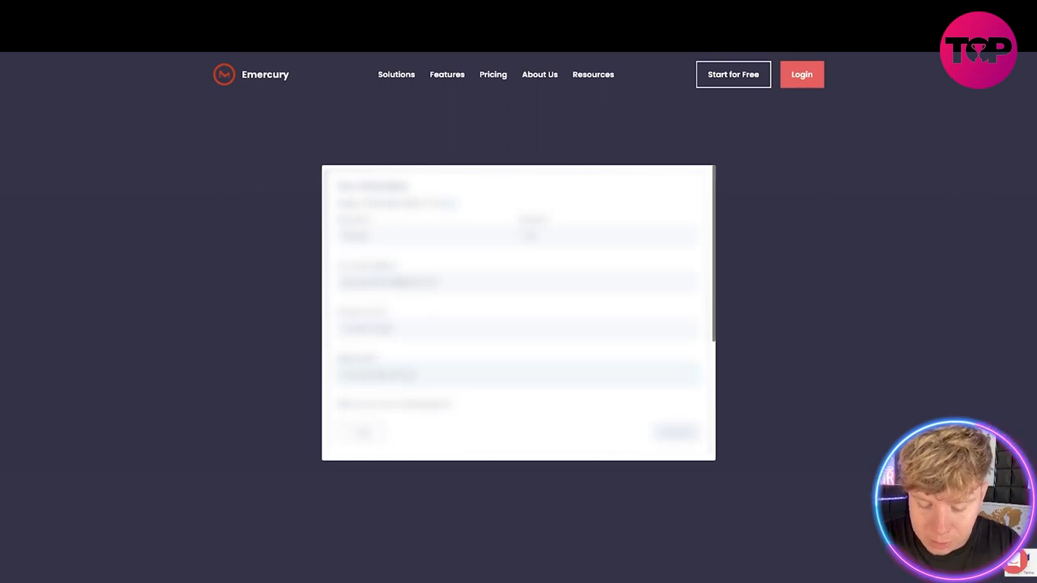
scroll("down", 3)
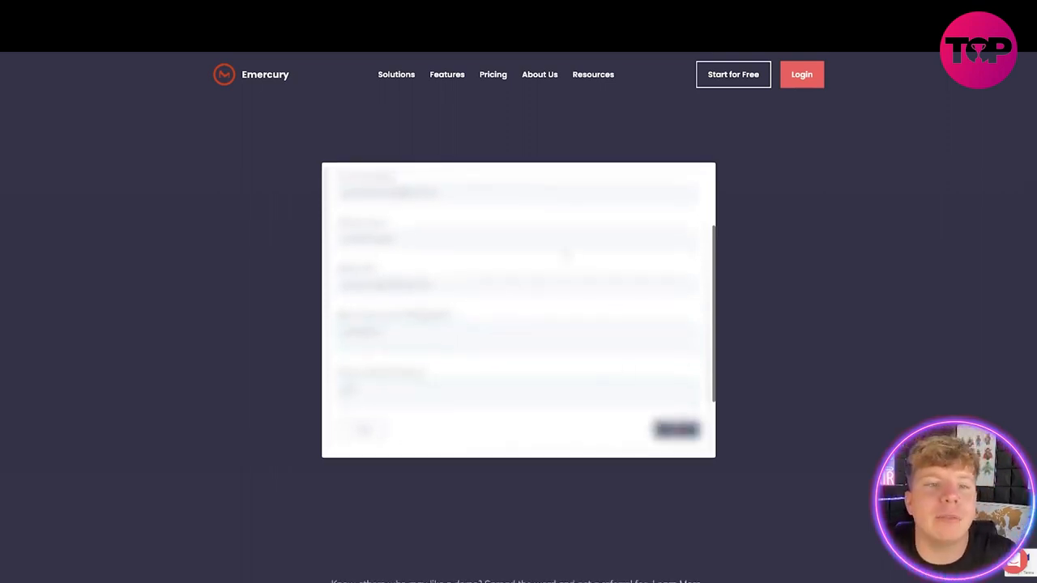
left_click(677, 430)
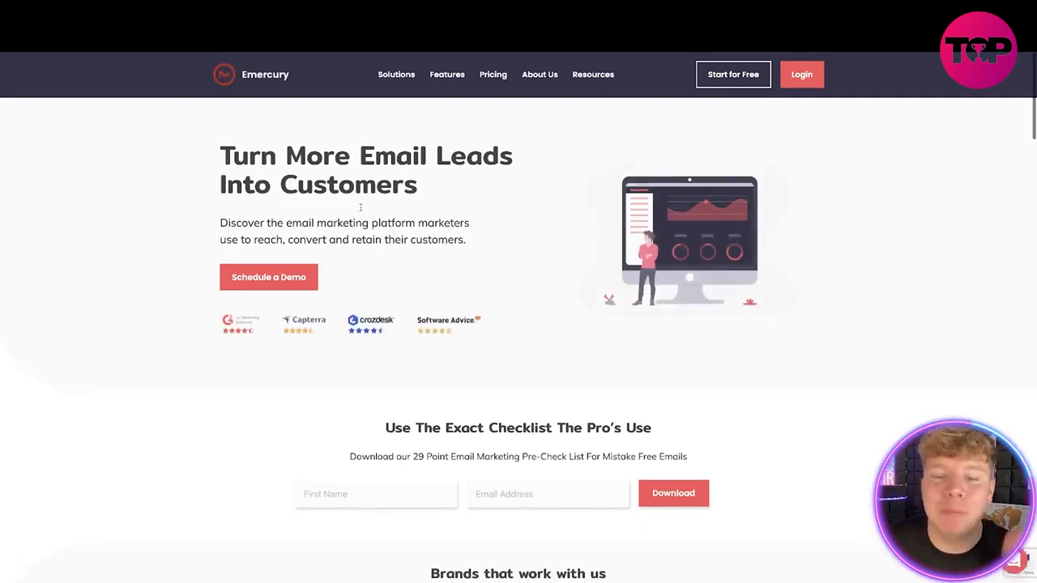
Scroll the home page past the client brands and customer journeys to the deliverability section
scroll("down", 3)
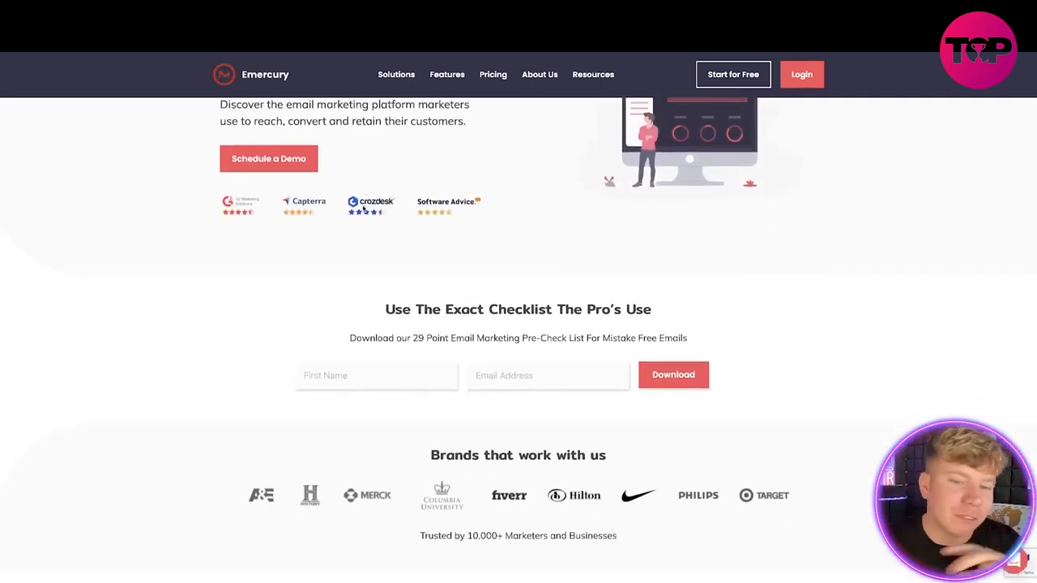
scroll("down", 3)
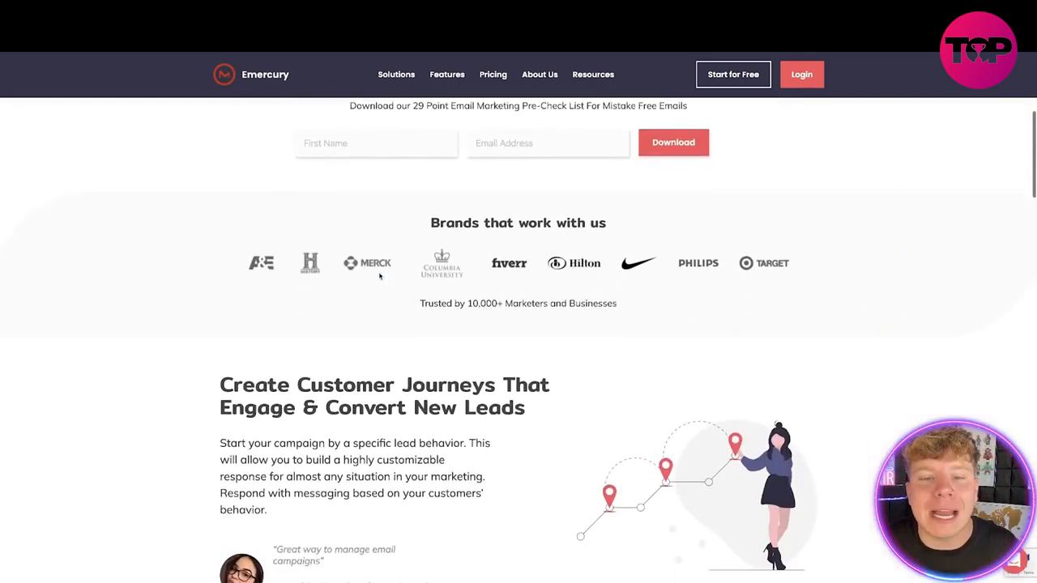
scroll("down", 3)
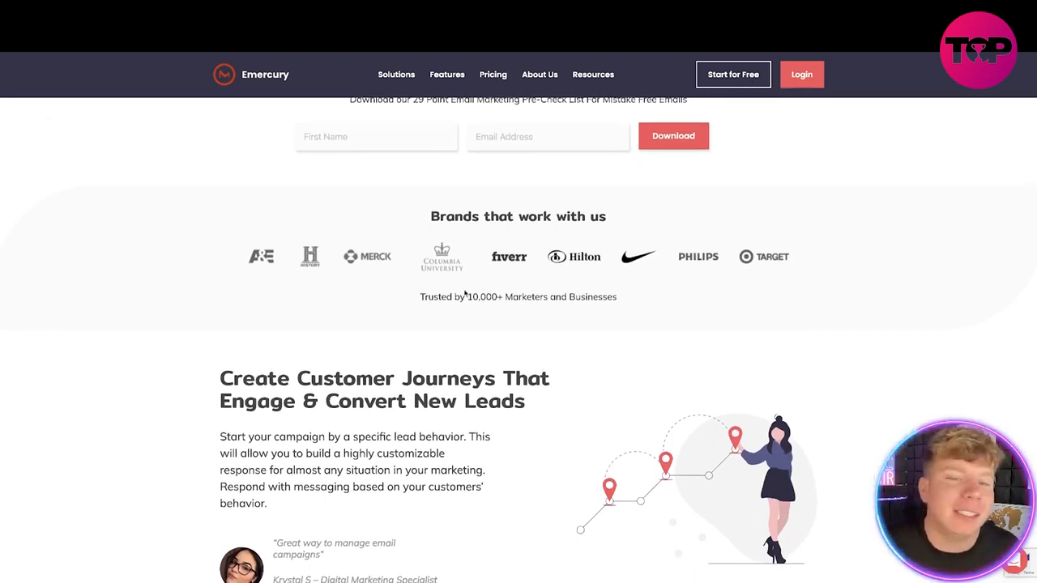
scroll("down", 3)
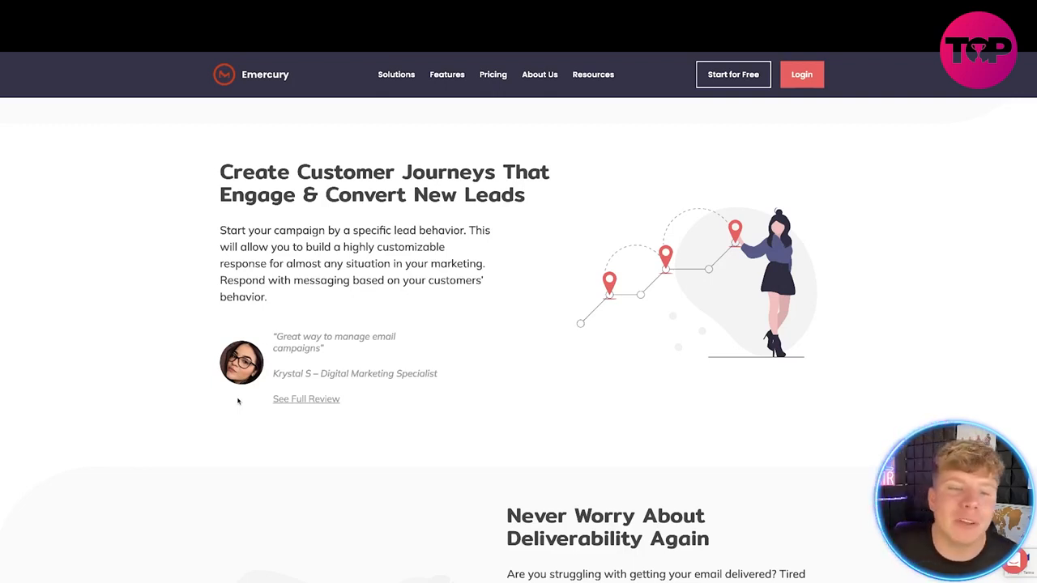
scroll("down", 3)
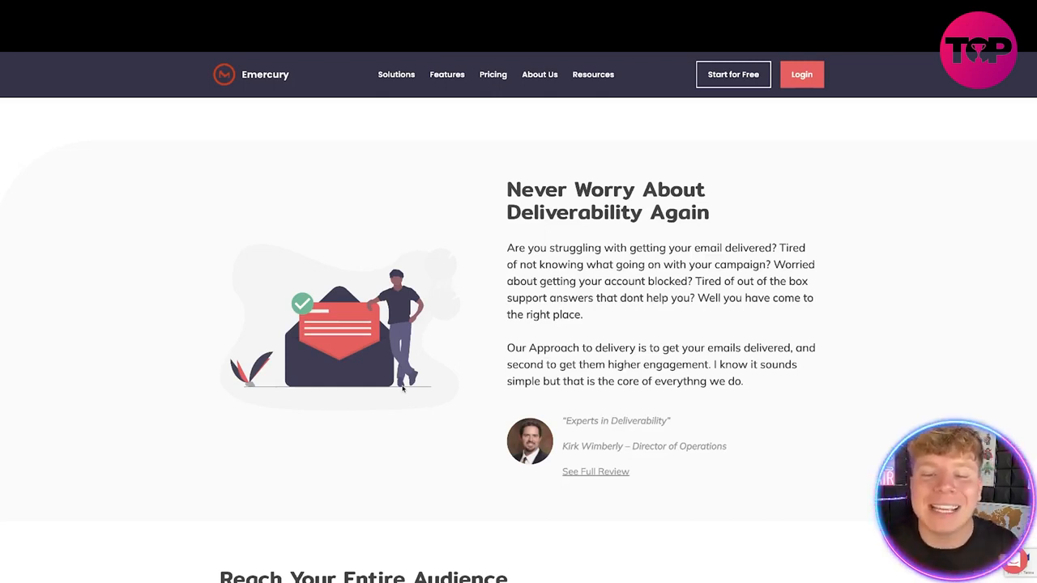
Scroll past the audience and support-team sections to the app integrations and latest blog posts
scroll("down", 3)
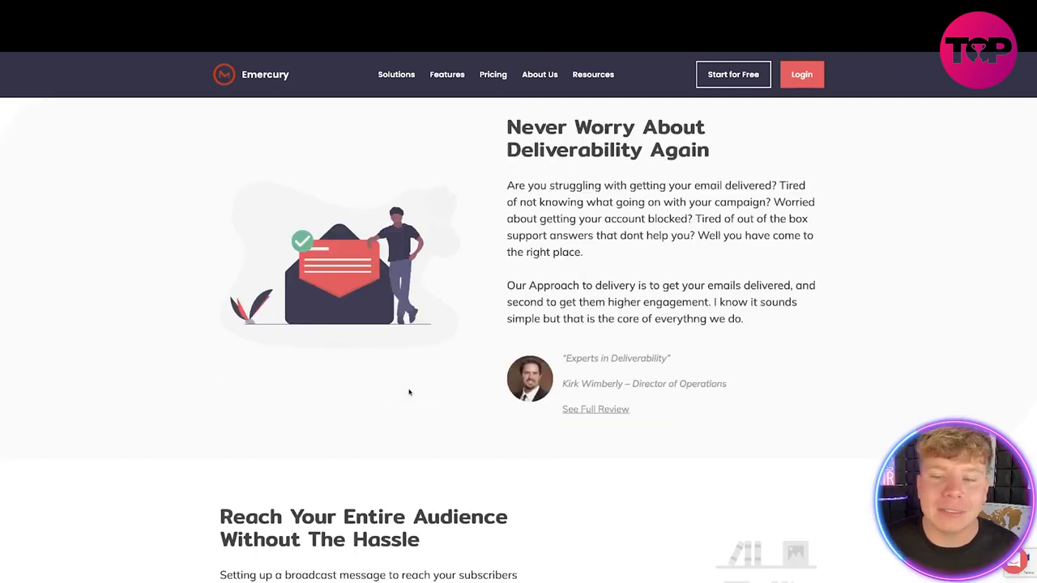
scroll("down", 3)
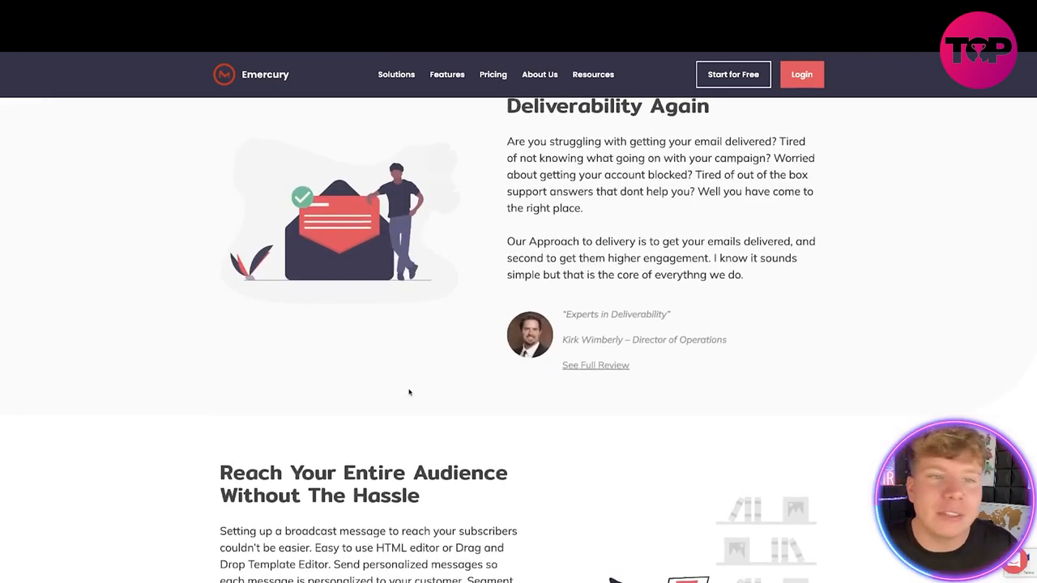
scroll("down", 3)
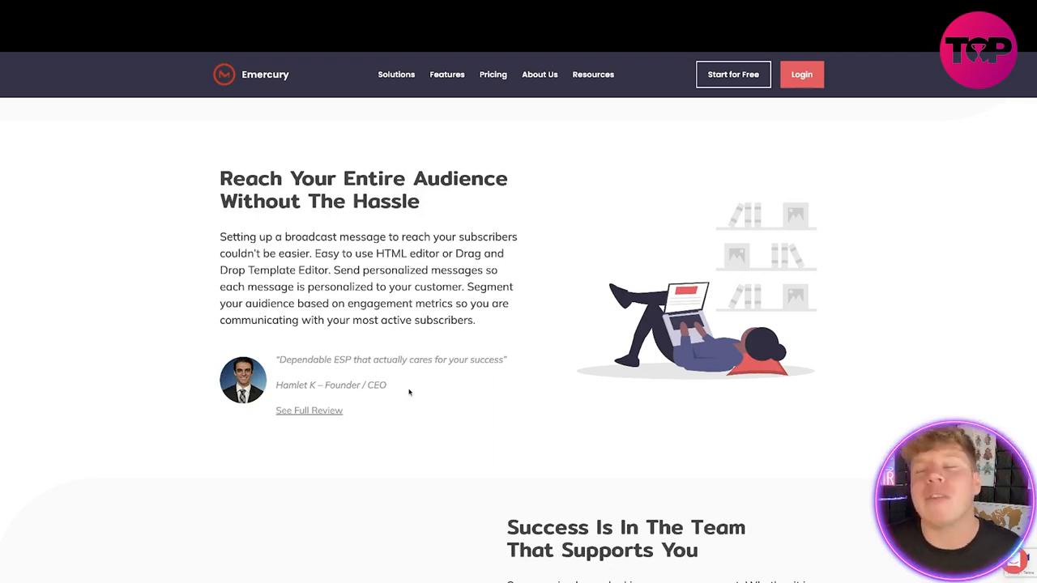
mouse_move(415, 402)
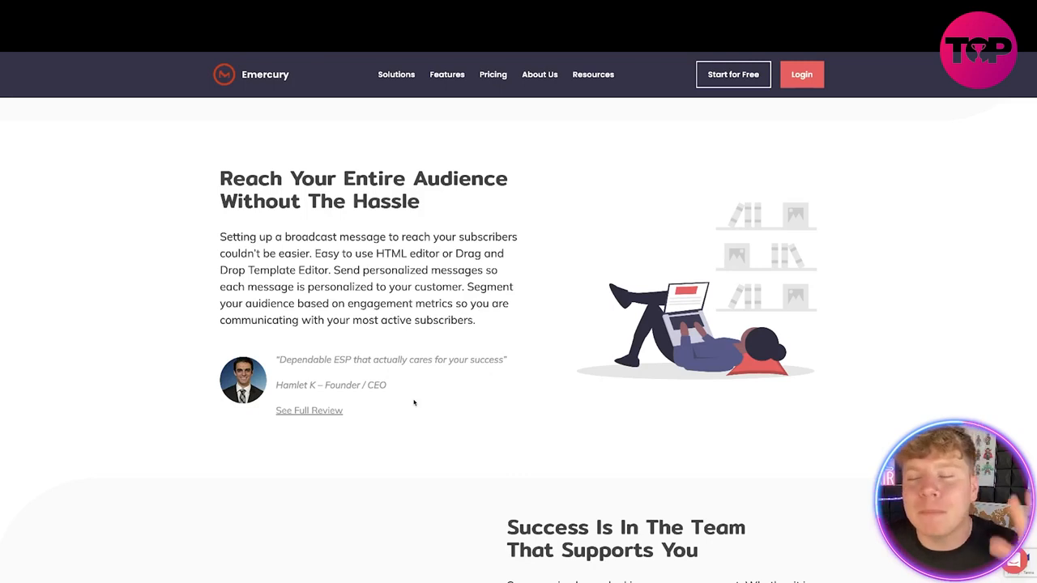
scroll("down", 3)
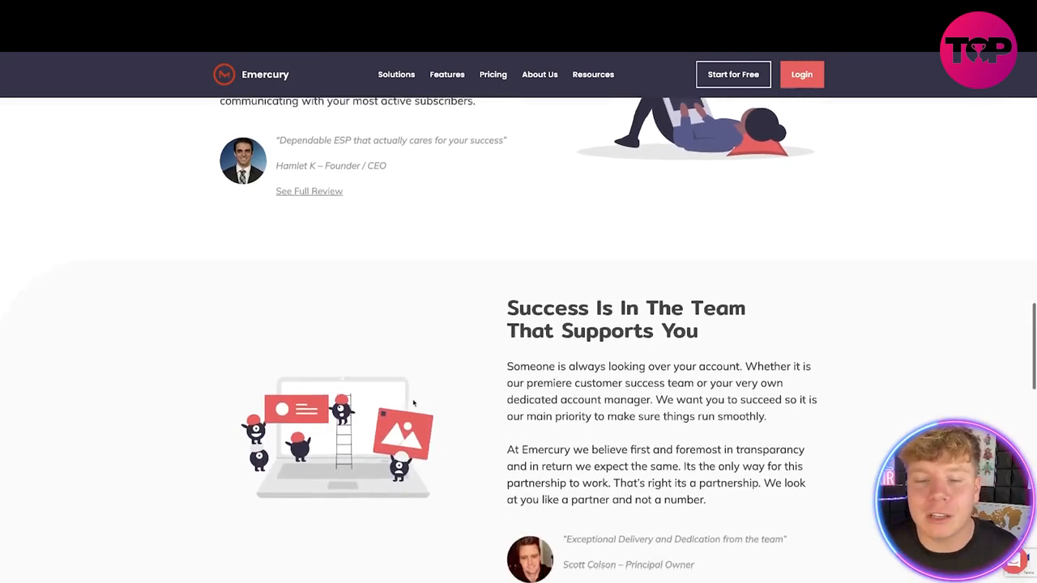
scroll("down", 3)
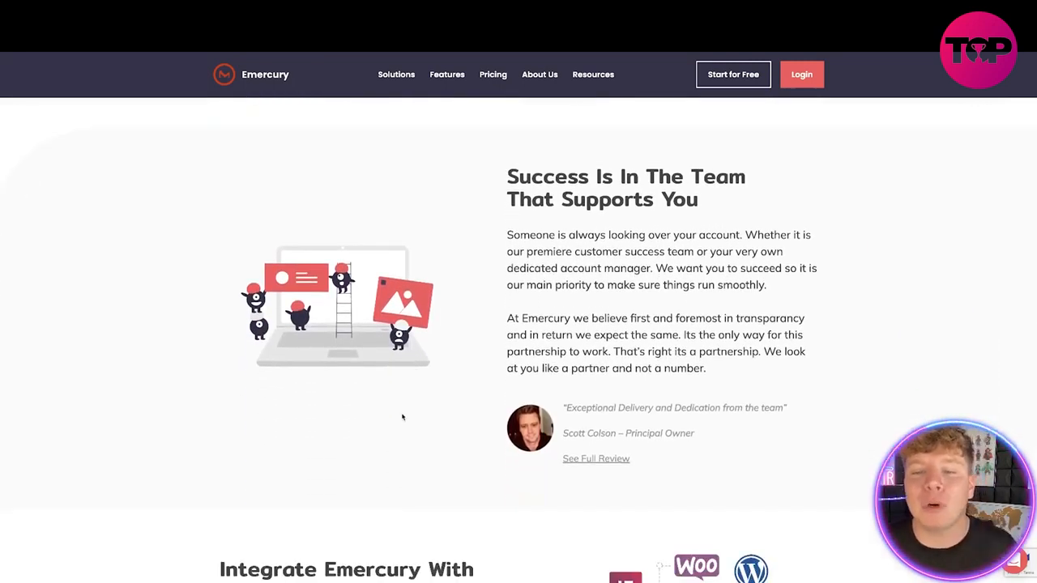
mouse_move(389, 425)
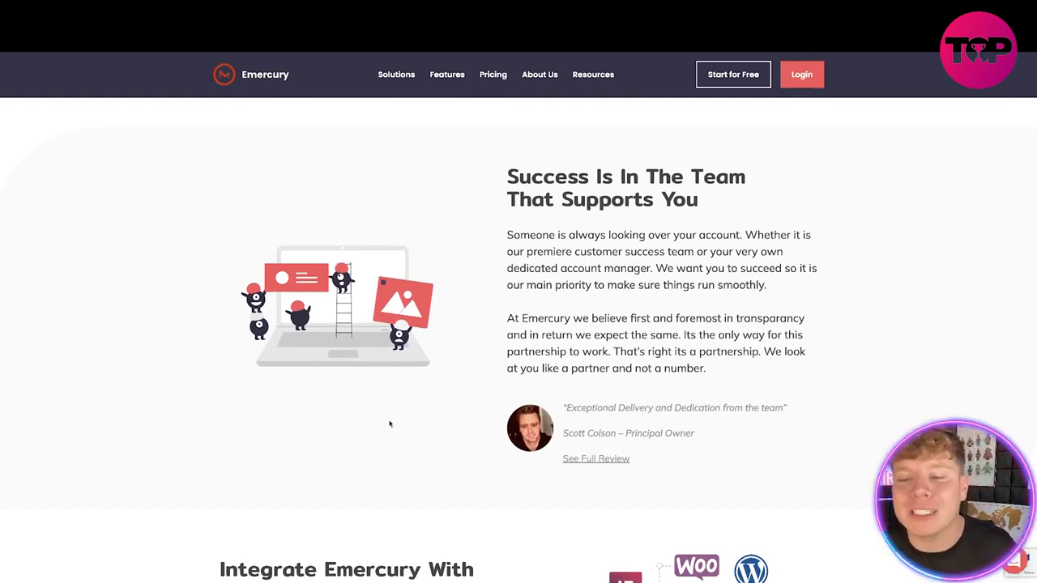
scroll("down", 3)
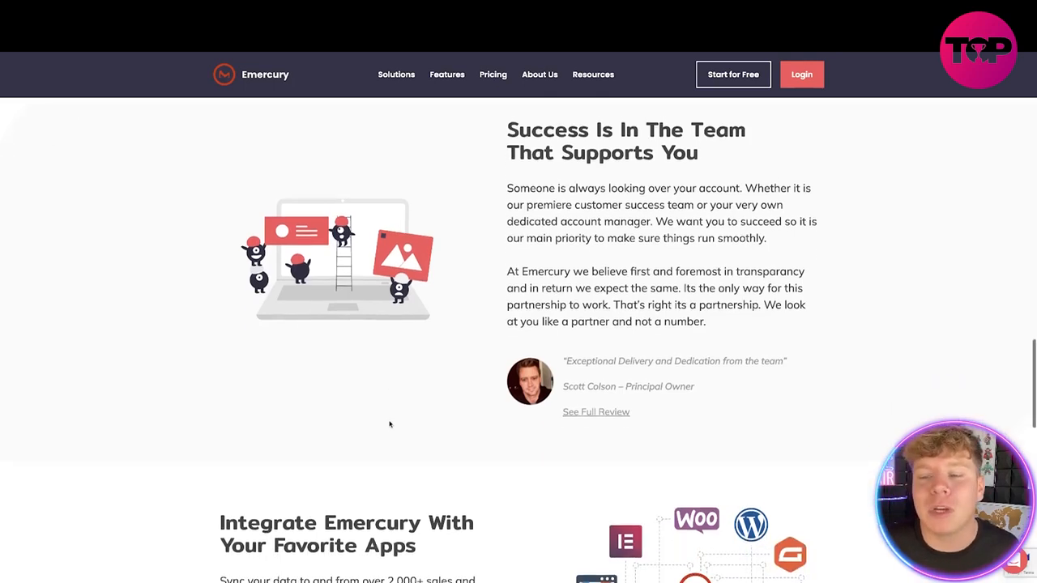
scroll("down", 3)
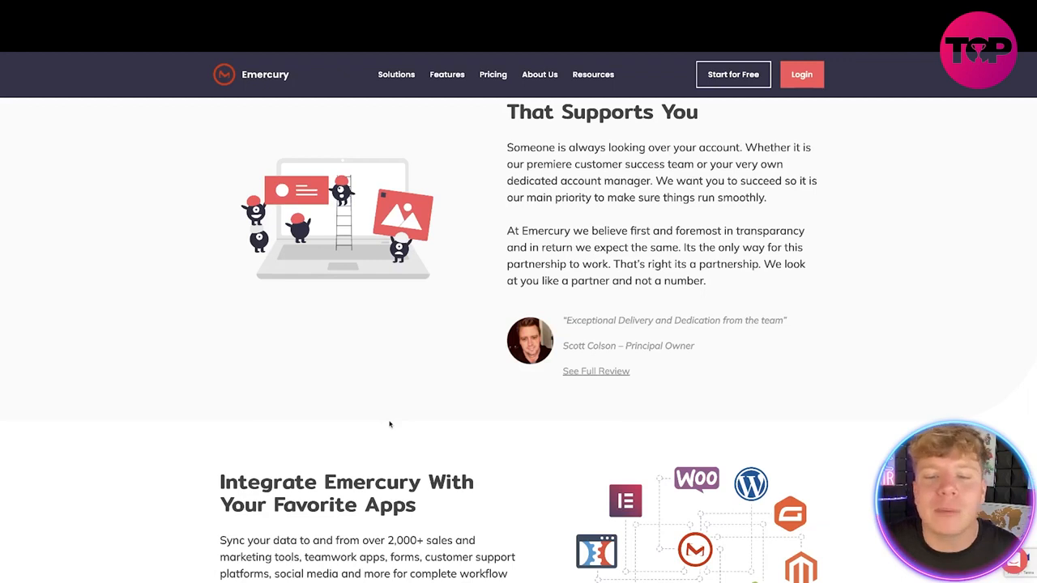
scroll("down", 3)
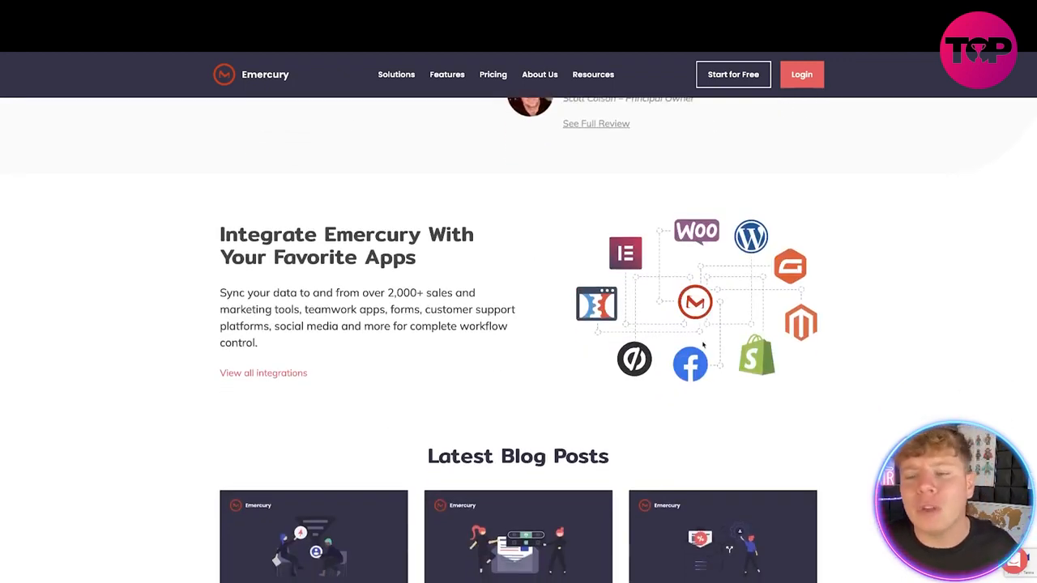
mouse_move(875, 418)
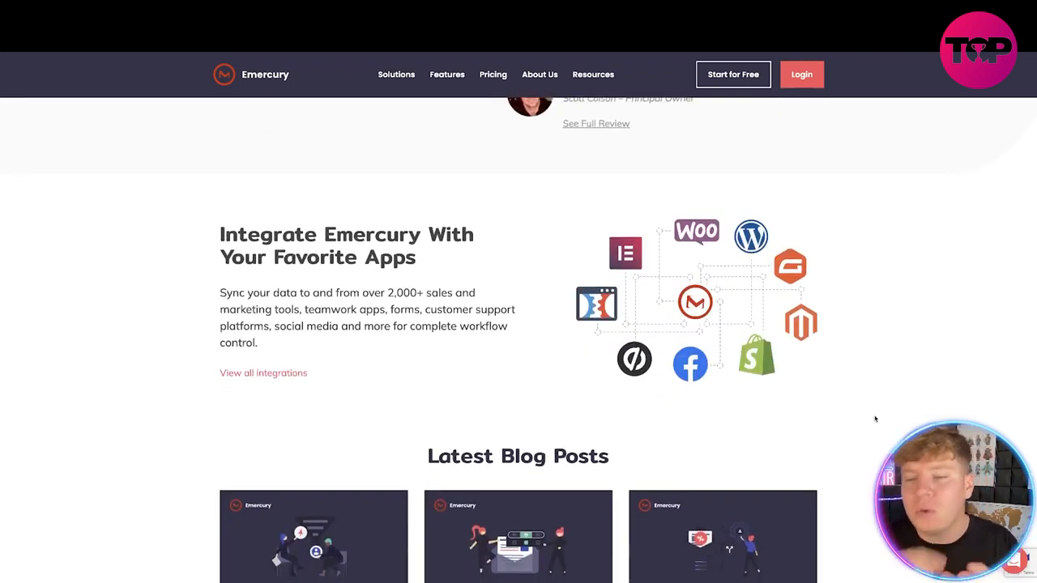
Scroll to the Latest Blog Posts near the bottom of the home page
scroll("down", 3)
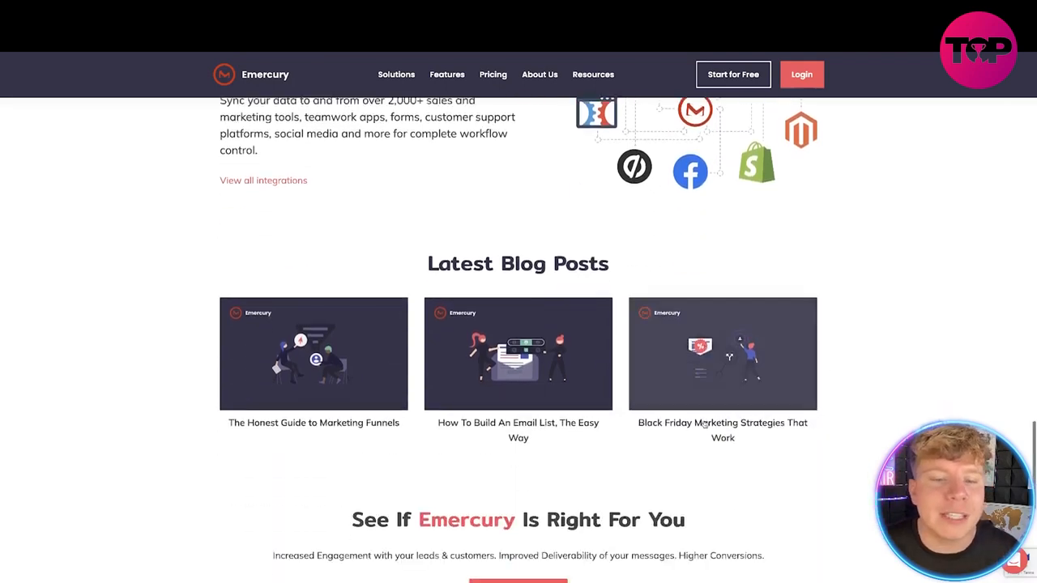
scroll("down", 3)
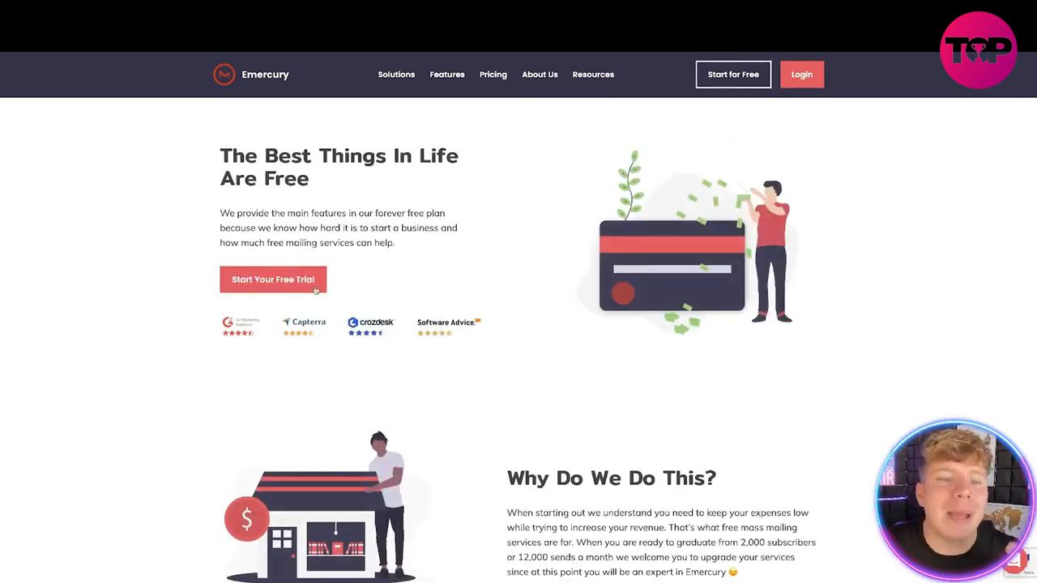
Start the free trial signup and land on the Thanks For Signing Up page
left_click(272, 278)
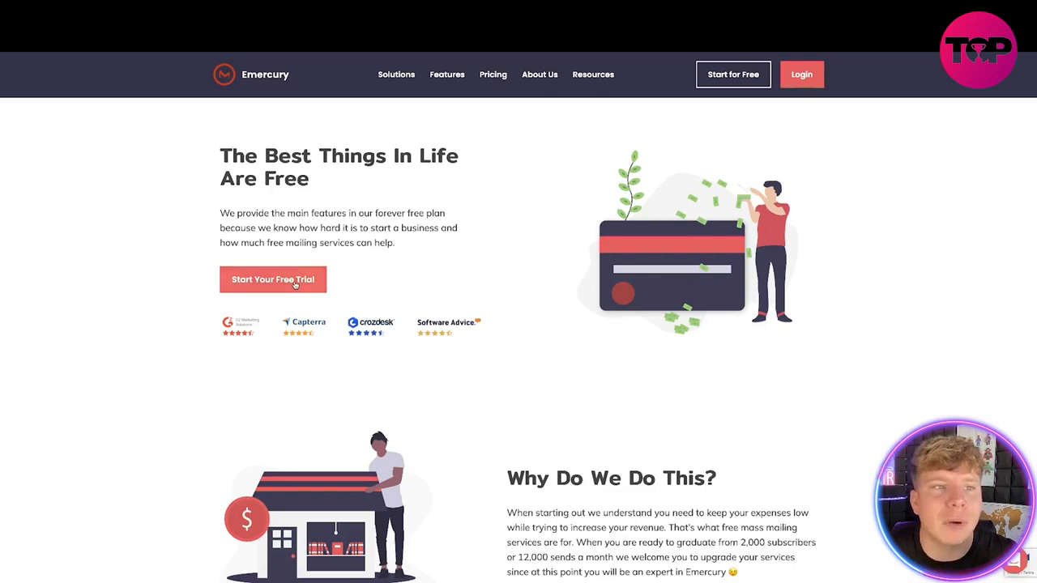
left_click(272, 279)
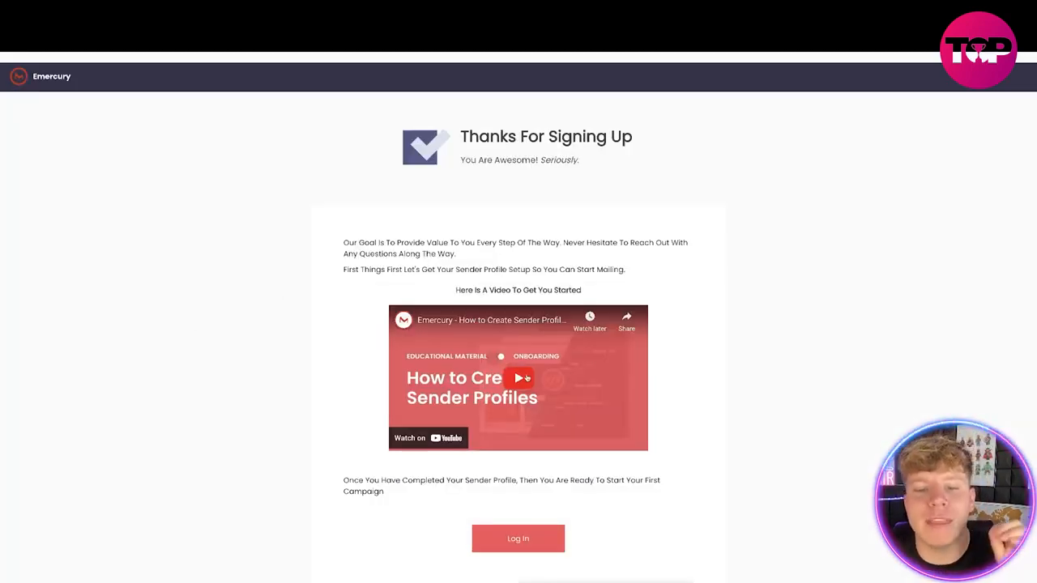
Play the sender profiles tutorial video, exit full screen, and continue to the Marketing Center dashboard
left_click(518, 377)
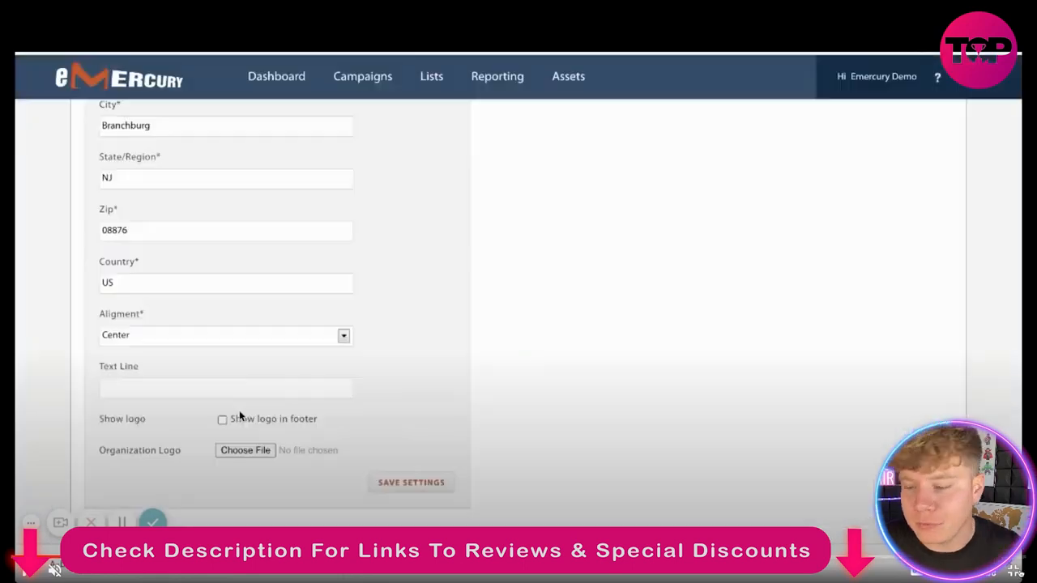
left_click(412, 483)
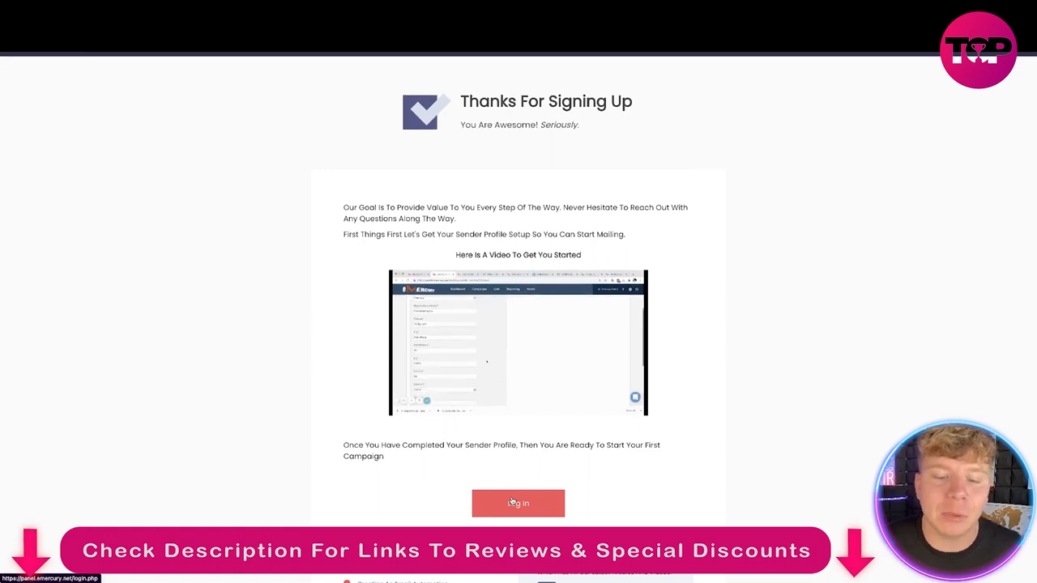
left_click(518, 503)
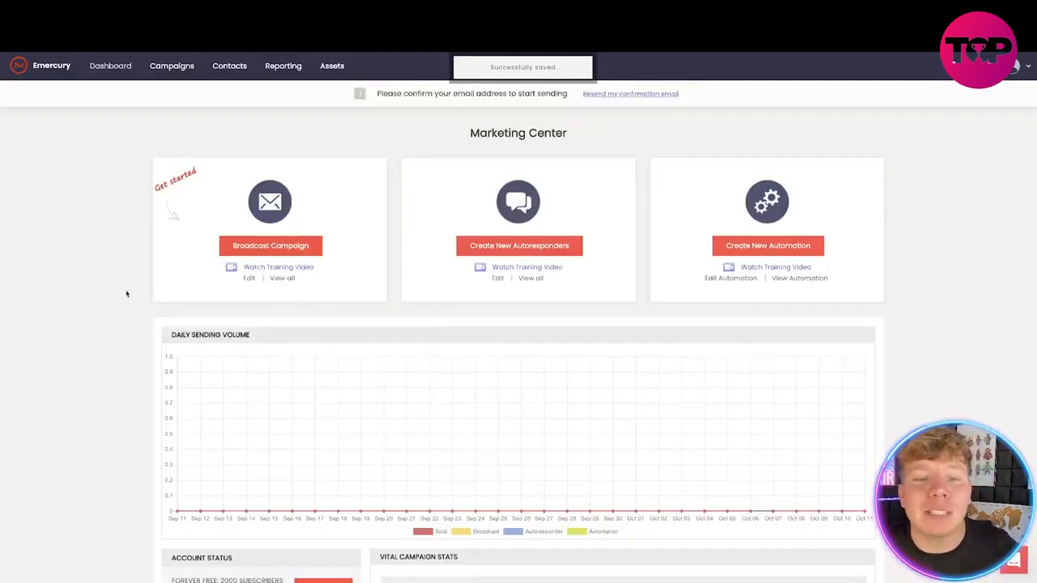
mouse_move(349, 290)
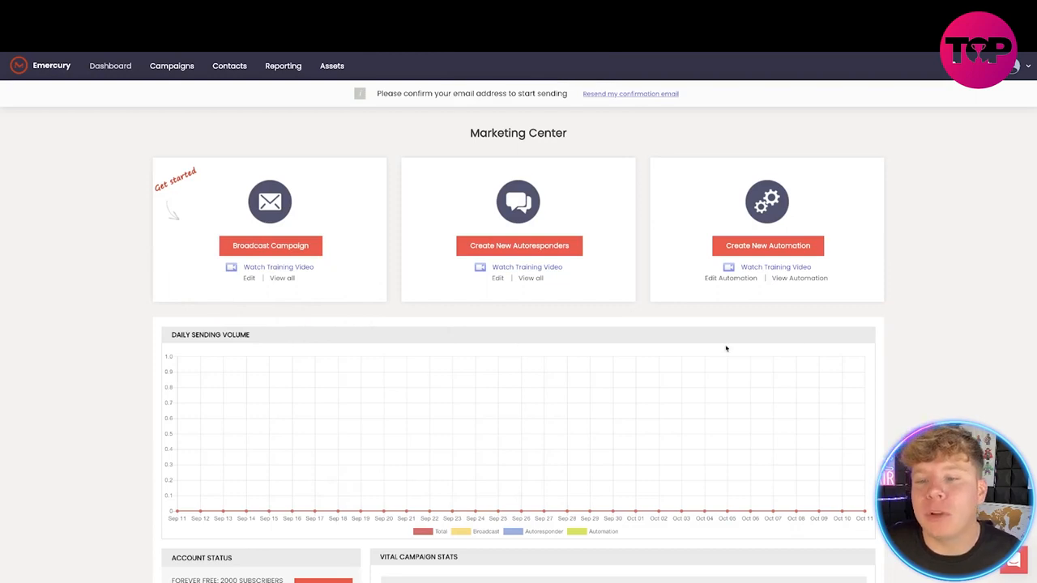
Scroll the dashboard down through sending volume, account status and campaign stats
scroll("down", 3)
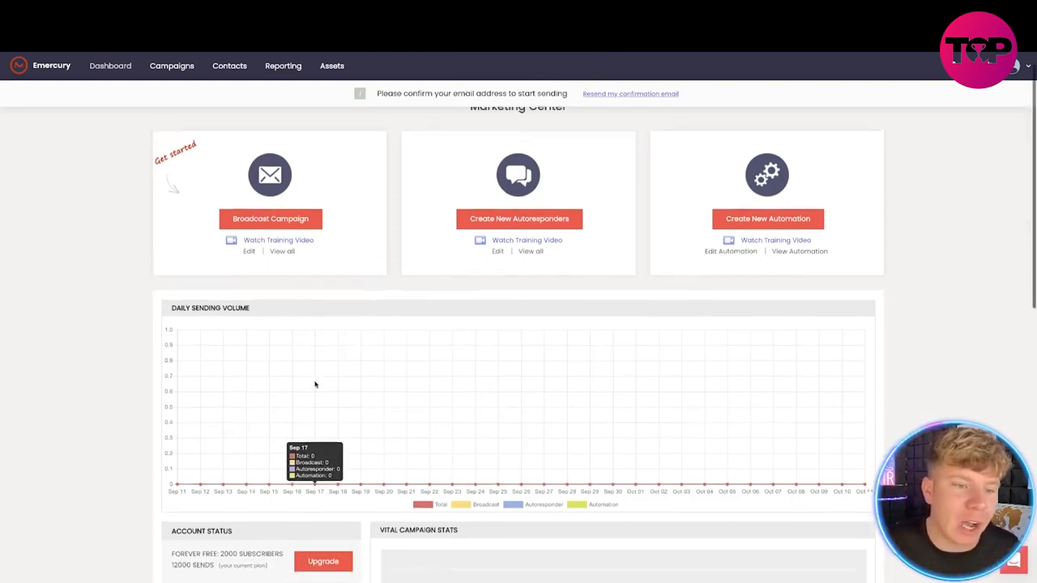
scroll("down", 3)
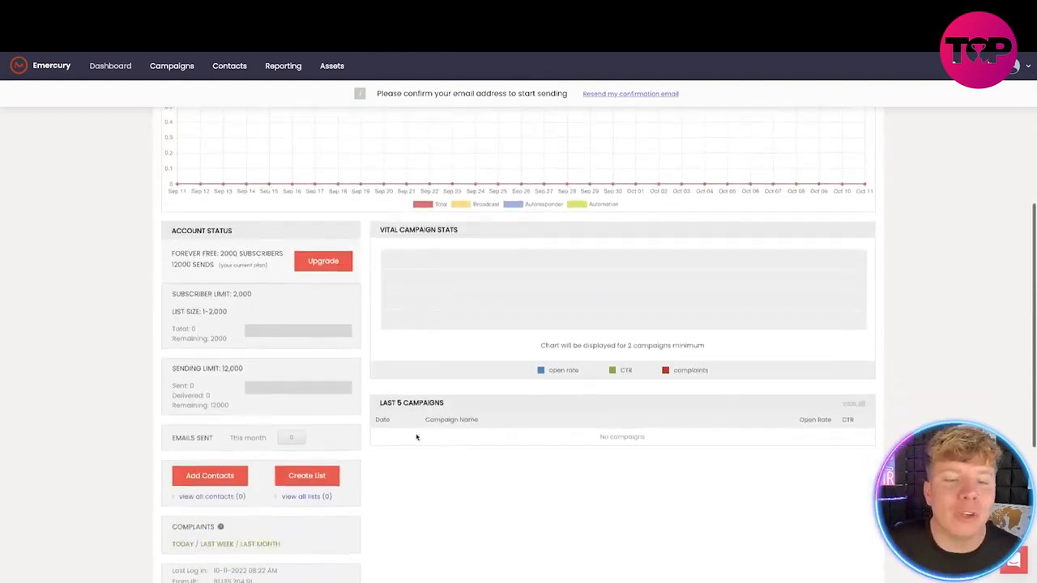
scroll("down", 3)
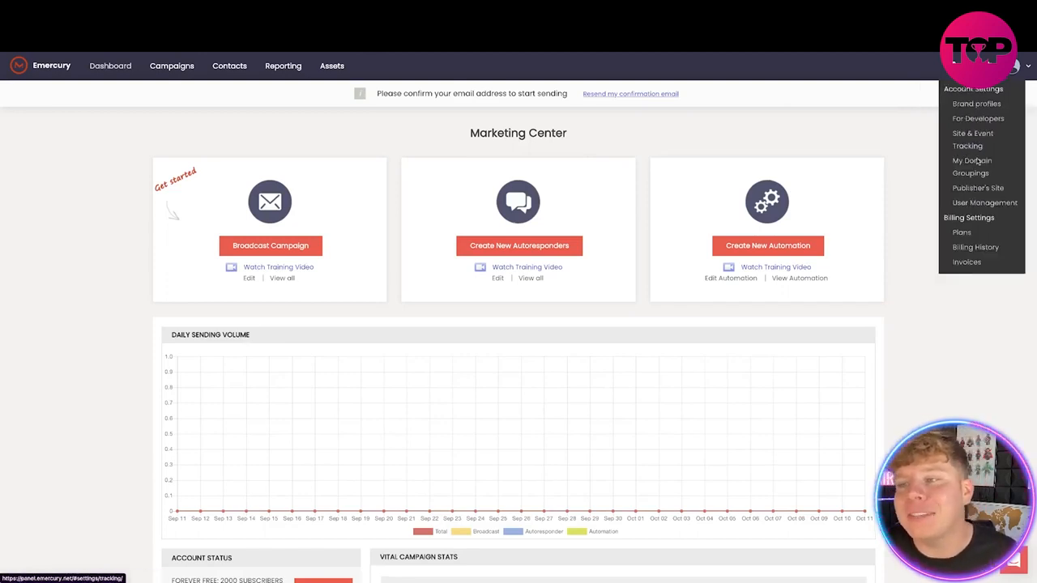
Dismiss the account settings menu and glance at the Reporting menu's report types
left_click(629, 182)
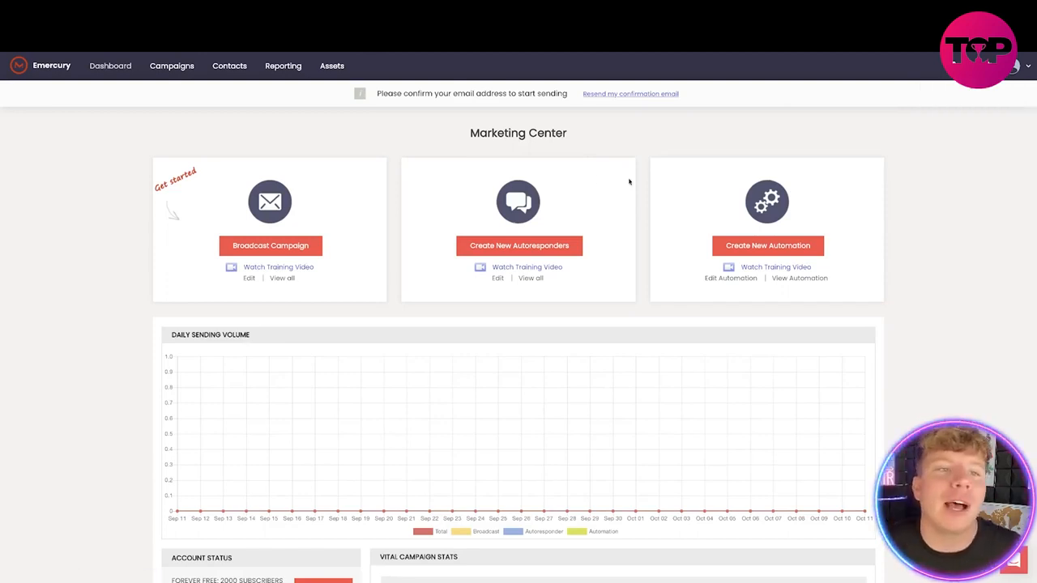
left_click(282, 65)
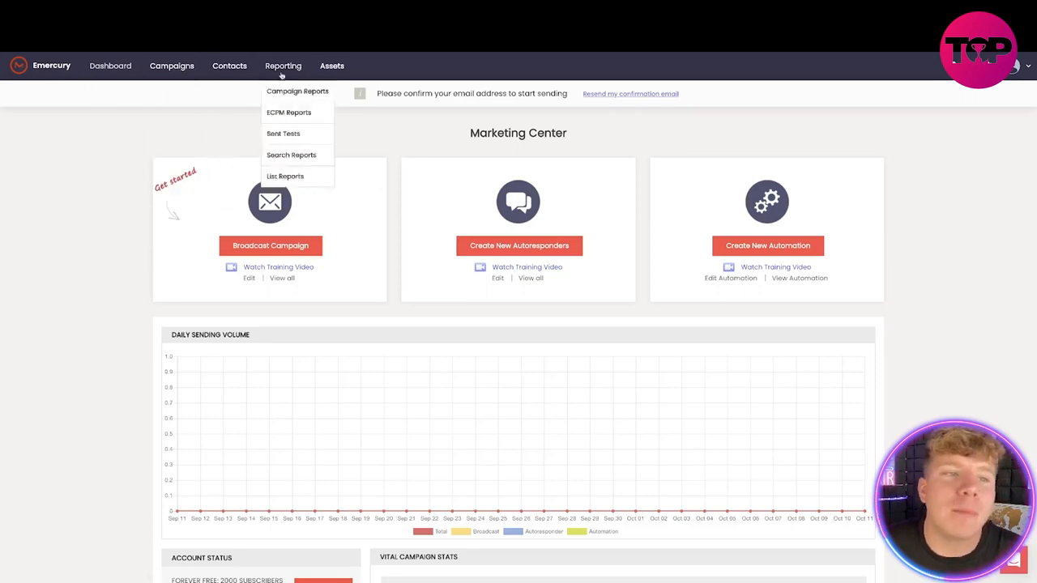
left_click(172, 64)
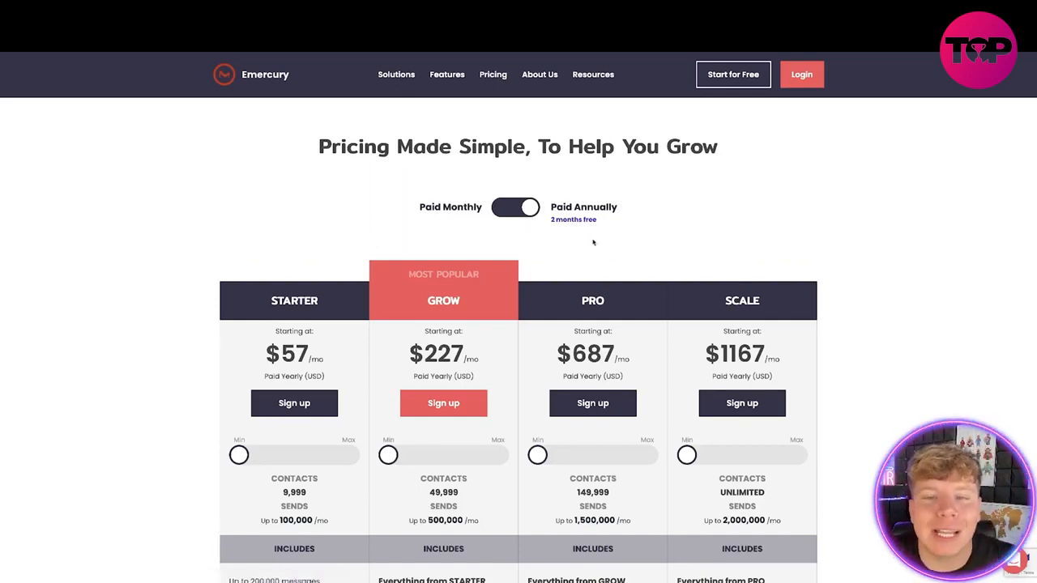
scroll("down", 3)
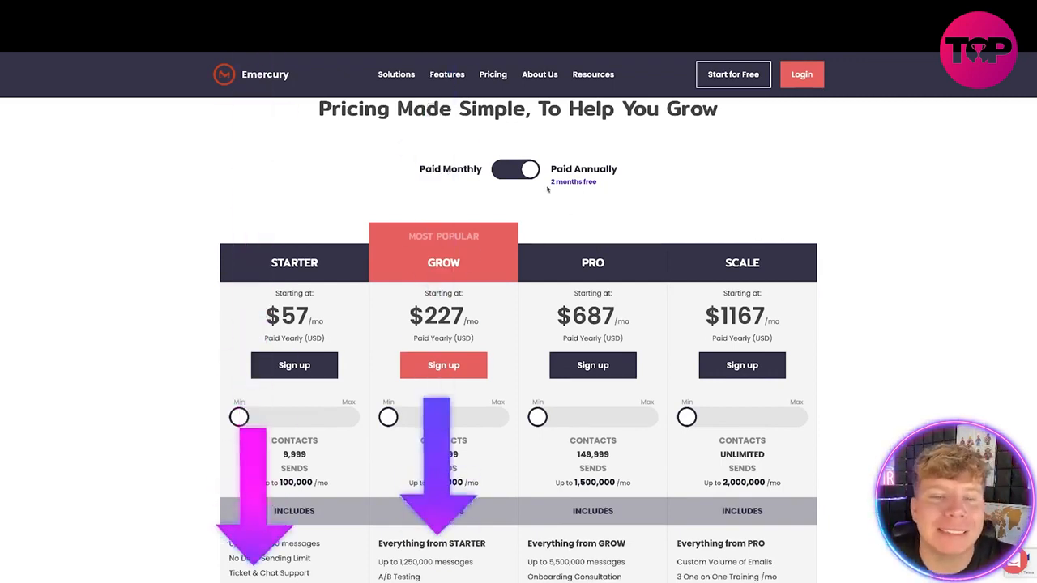
scroll("down", 3)
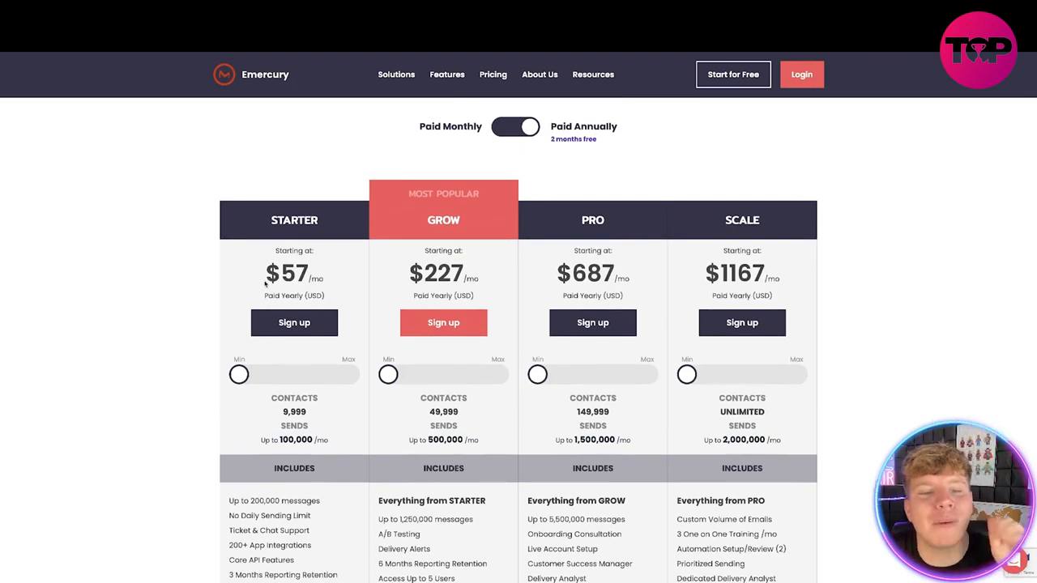
mouse_move(493, 188)
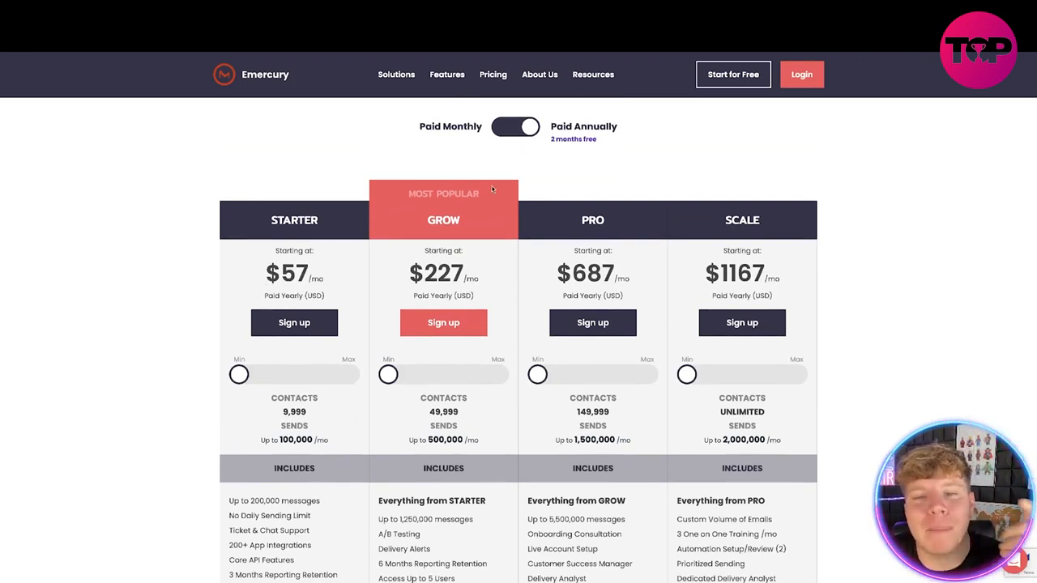
left_click(515, 126)
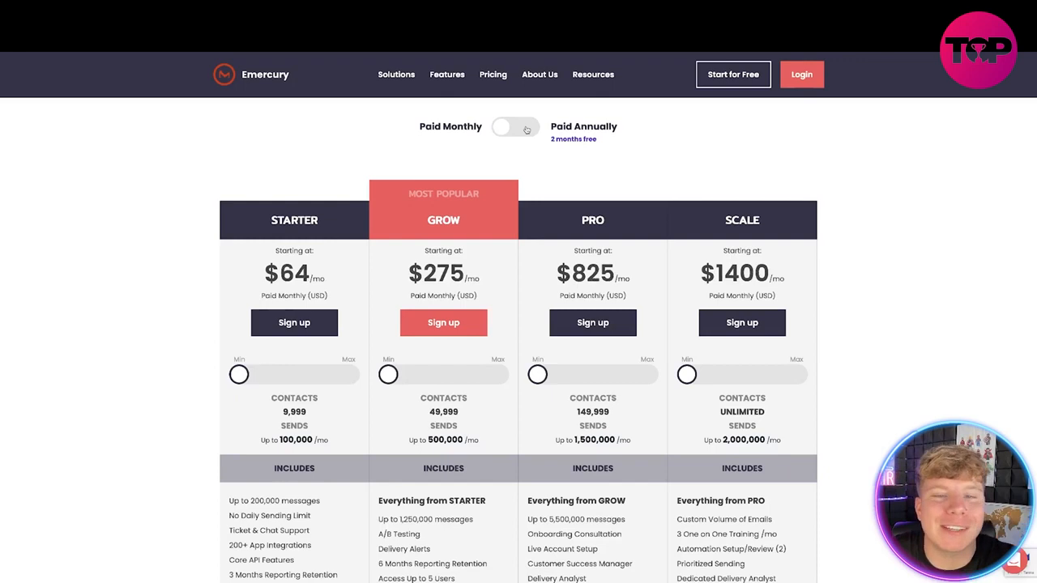
left_click(516, 126)
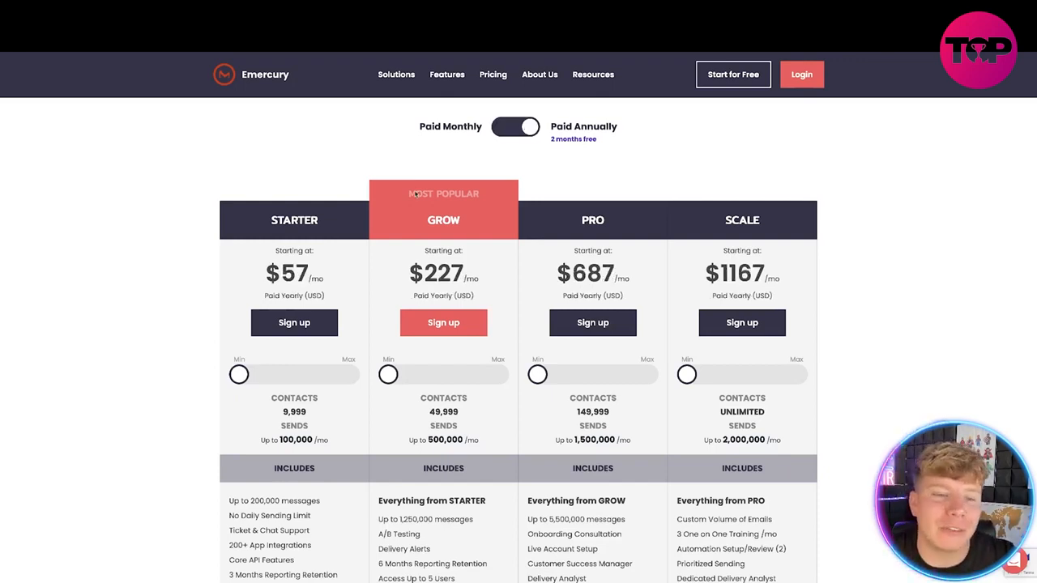
scroll("down", 3)
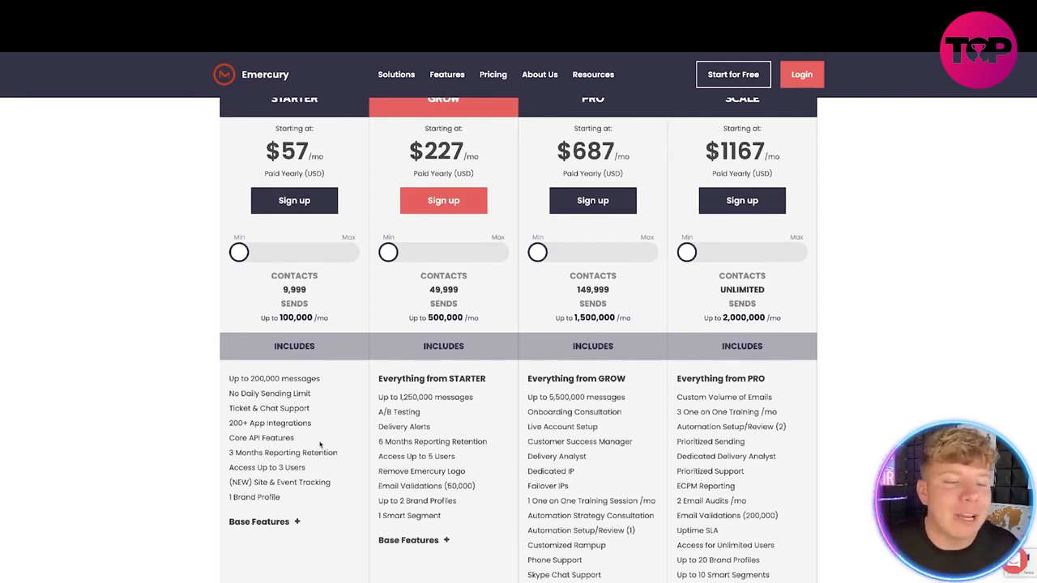
mouse_move(308, 496)
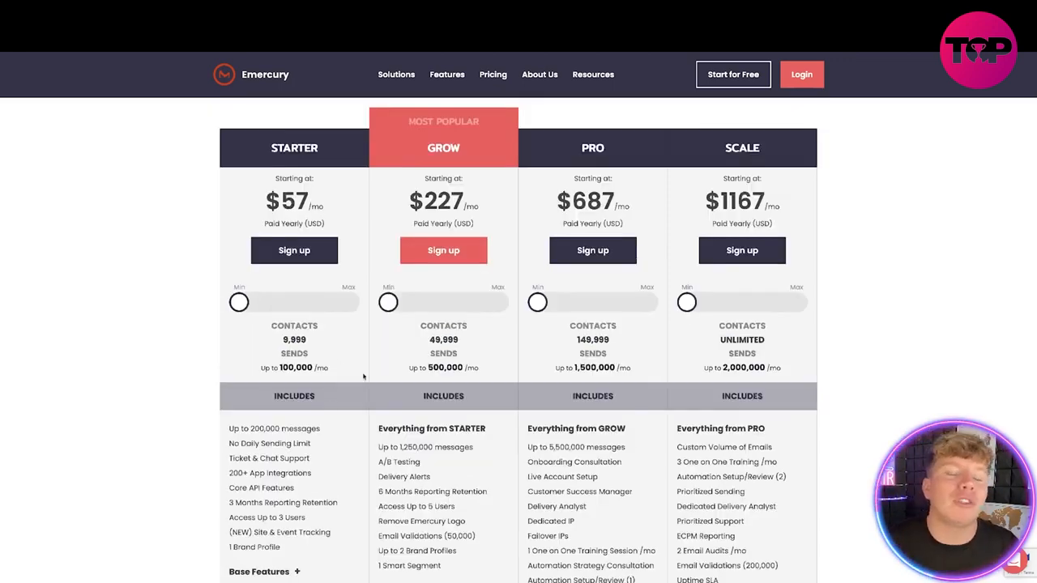
mouse_move(373, 365)
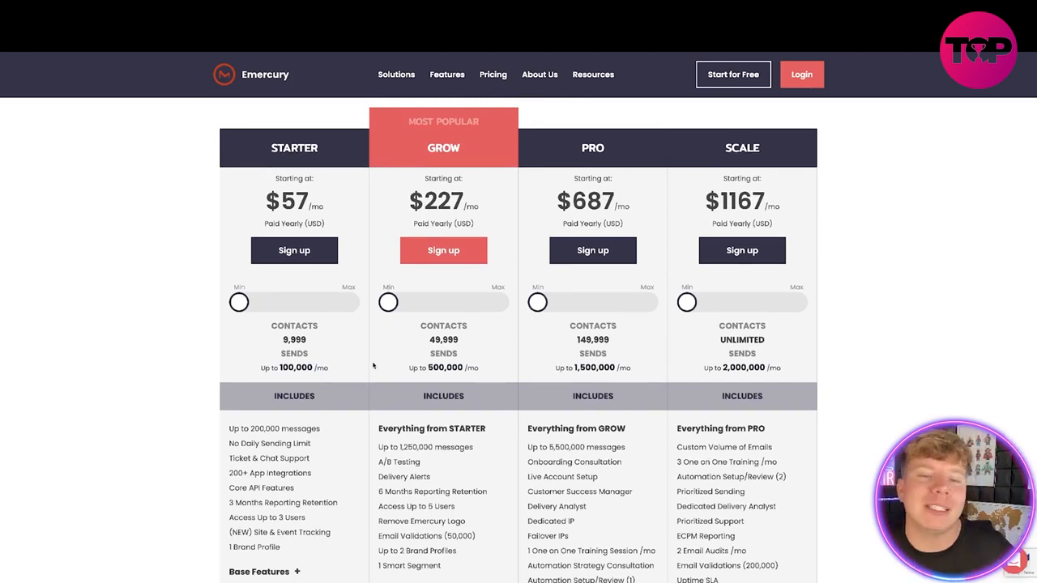
left_click_drag(388, 301, 460, 301)
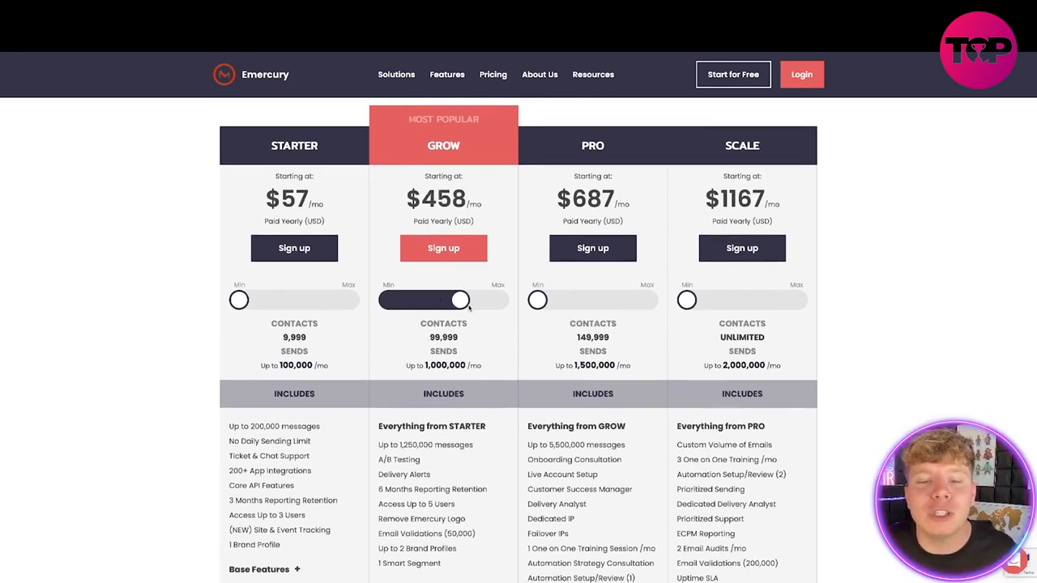
left_click_drag(457, 300, 499, 304)
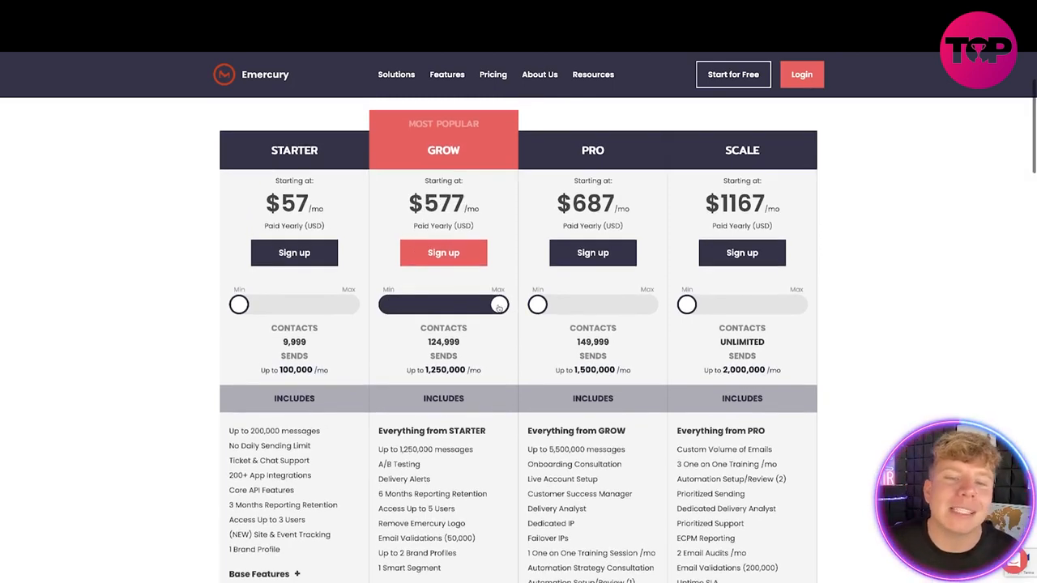
left_click_drag(499, 305, 389, 304)
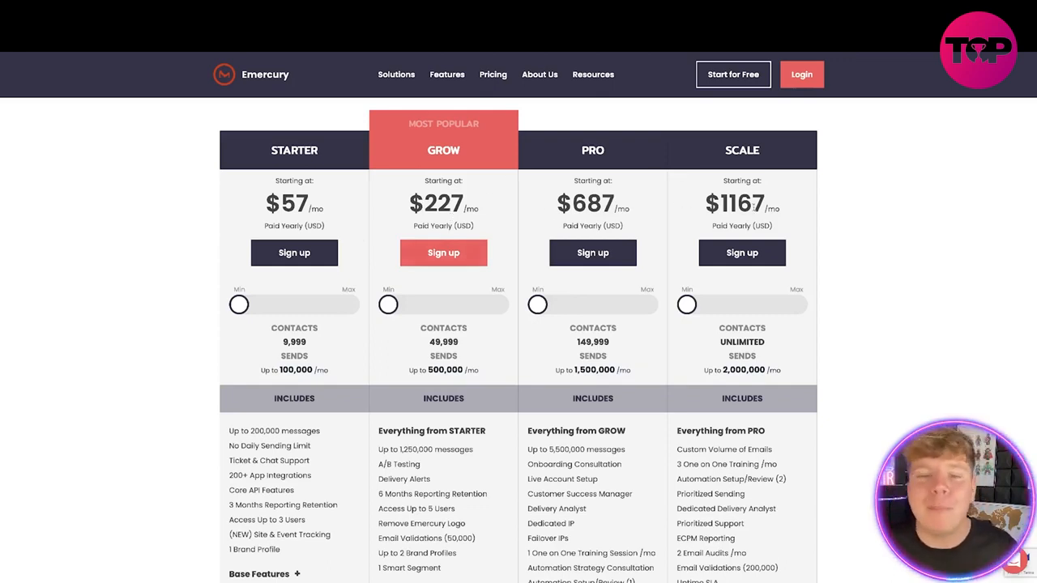
mouse_move(804, 244)
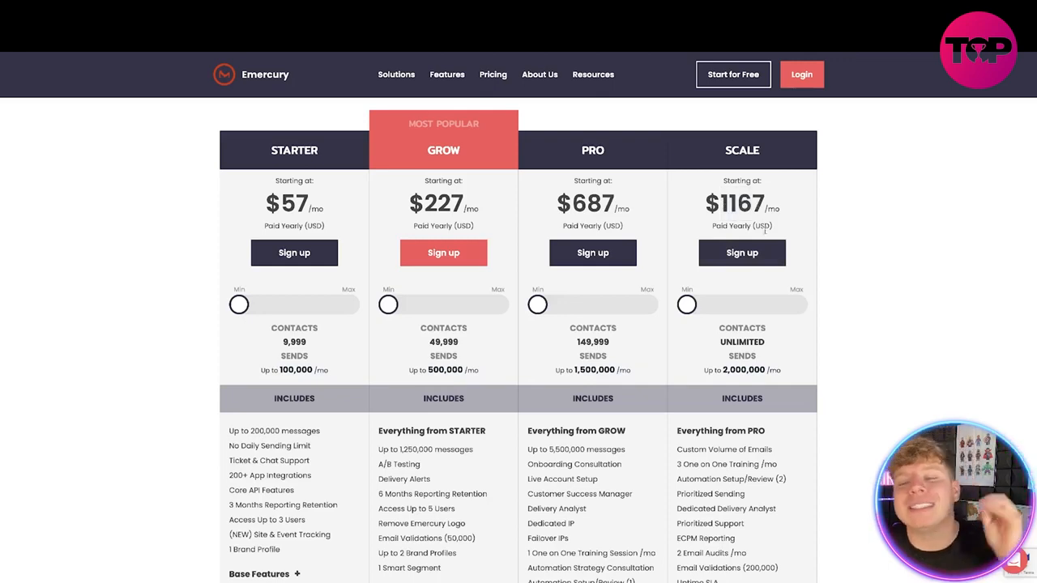
Scroll the pricing page past the Starter, Grow, Pro and Scale cards to the All Plans Include feature list
scroll("down", 3)
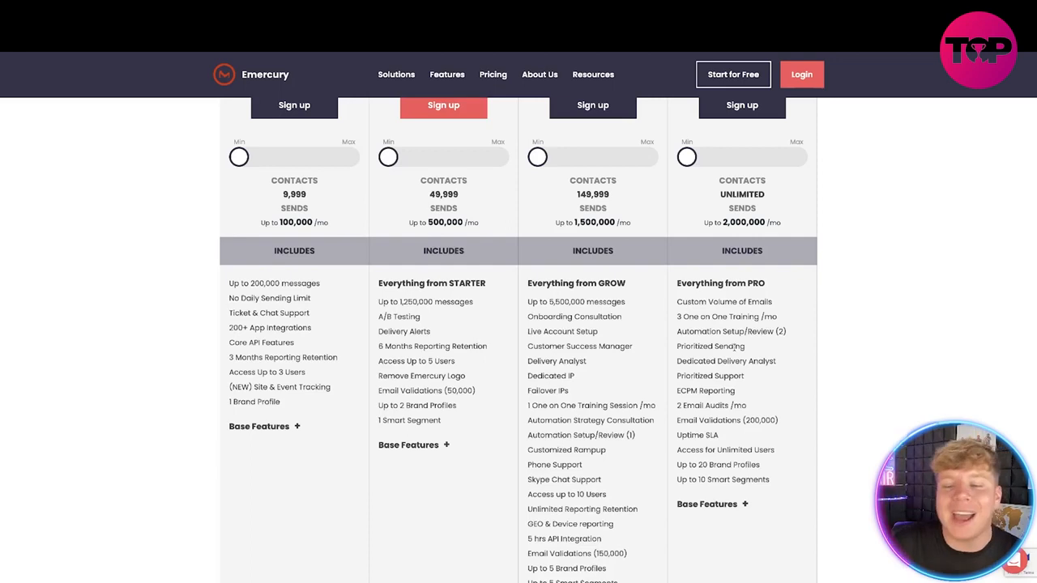
scroll("down", 3)
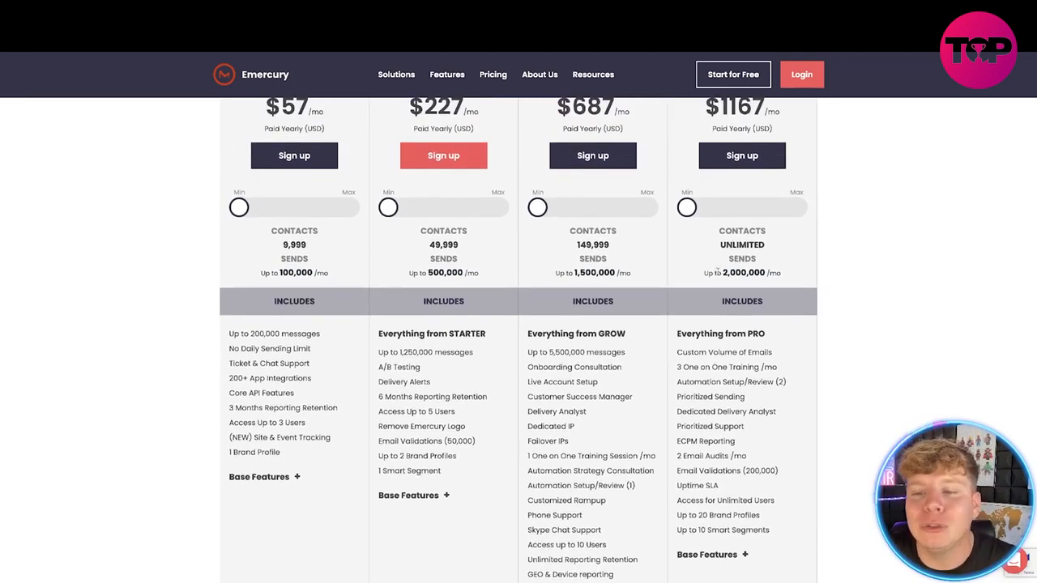
mouse_move(774, 282)
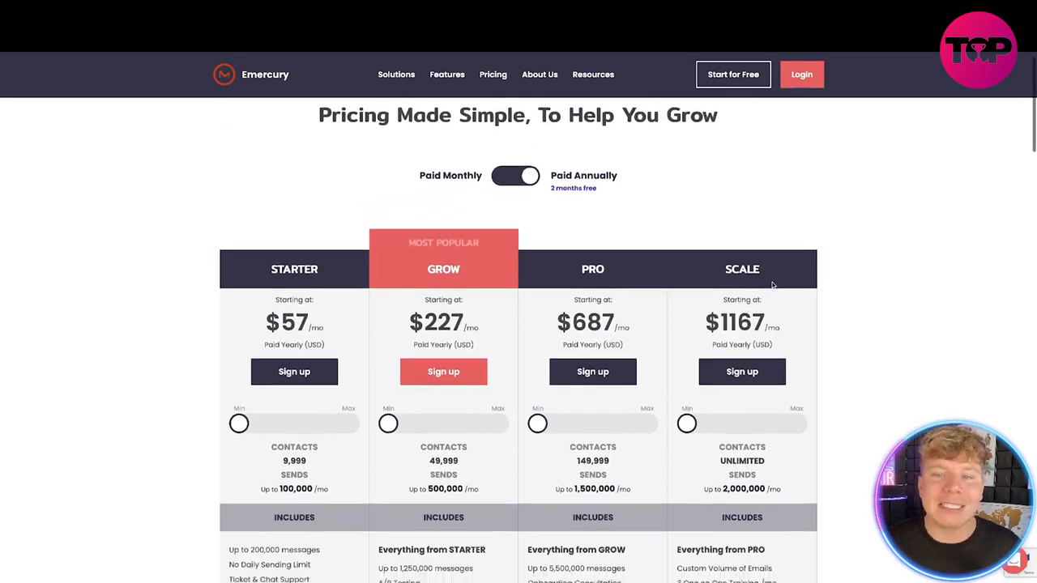
scroll("down", 3)
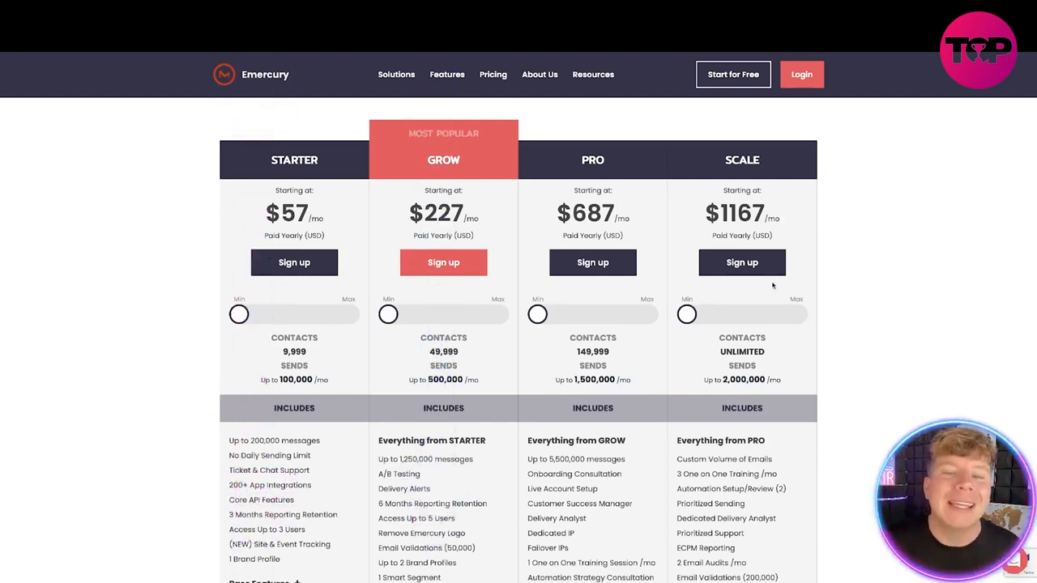
scroll("down", 3)
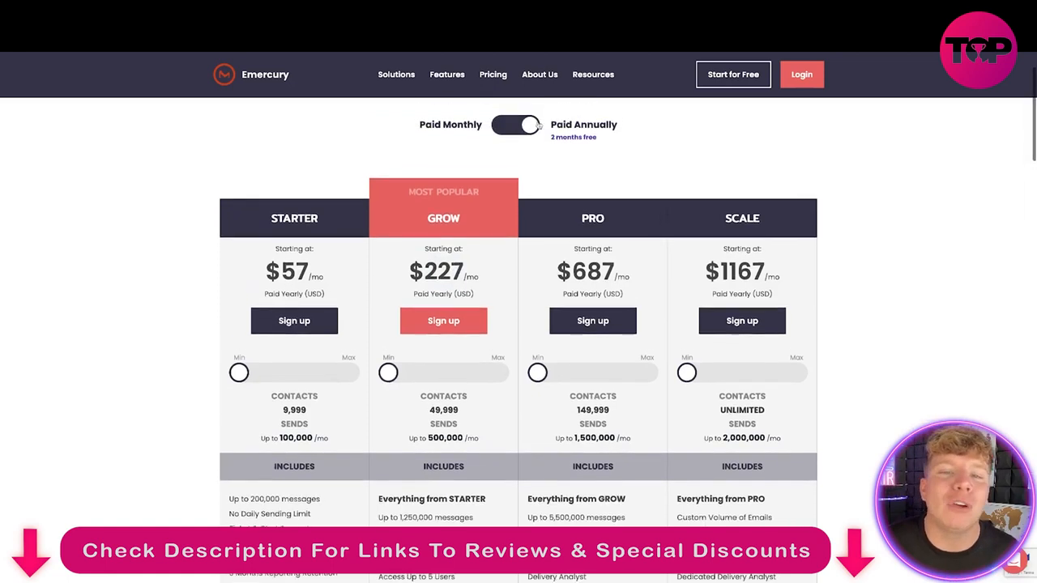
scroll("down", 3)
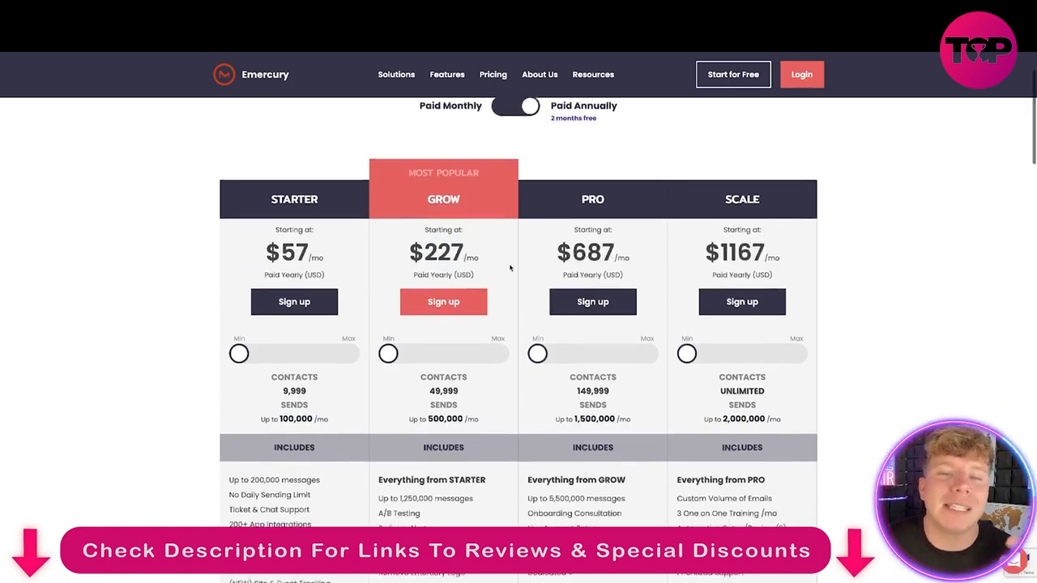
scroll("down", 3)
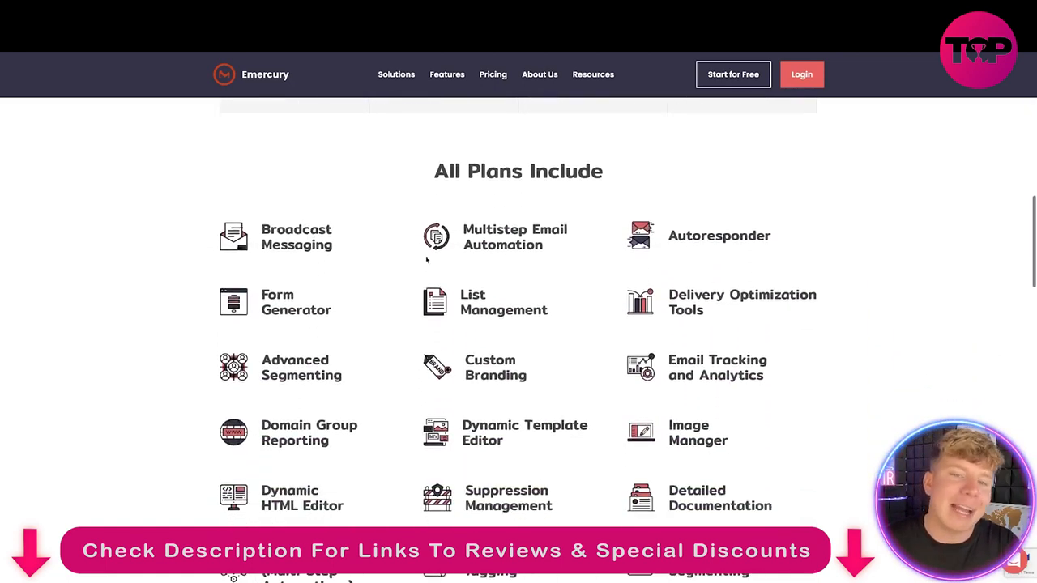
scroll("down", 3)
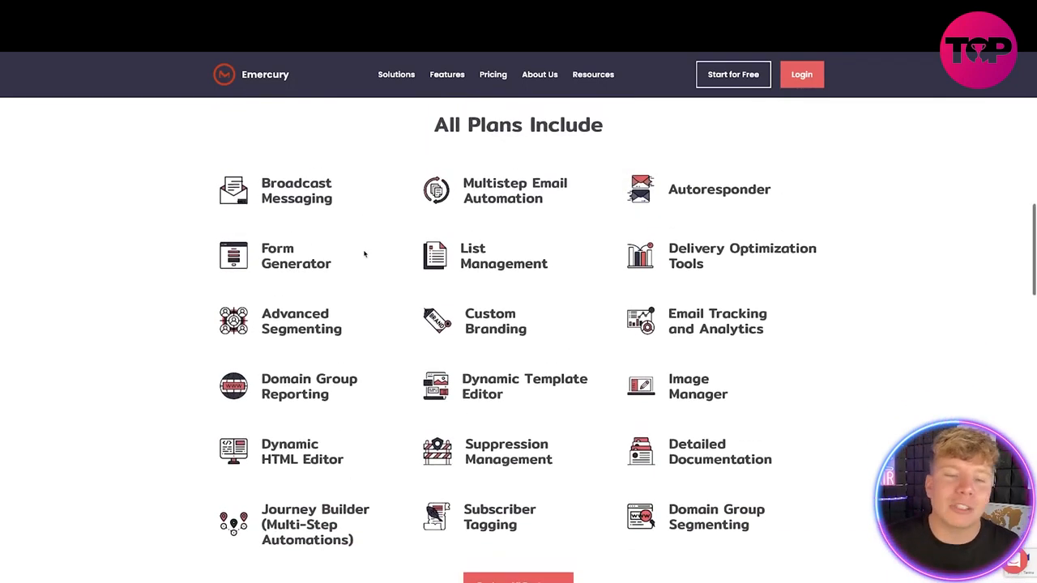